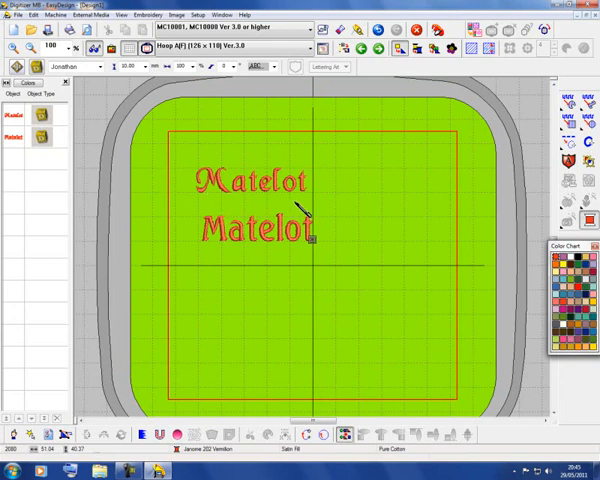
{"action": "mouse_move", "coordinate": [210, 200]}
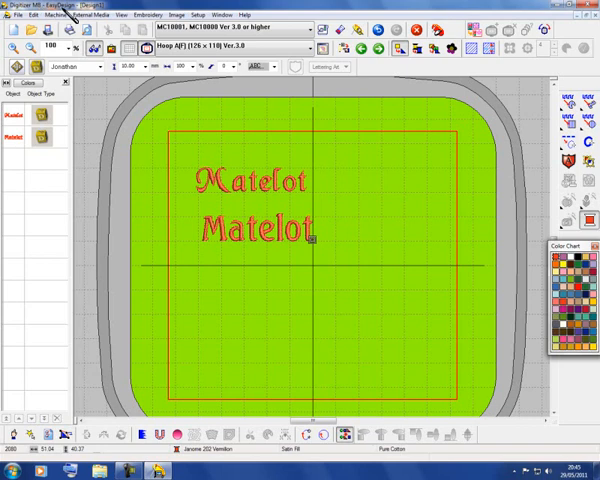
{"action": "mouse_move", "coordinate": [200, 122]}
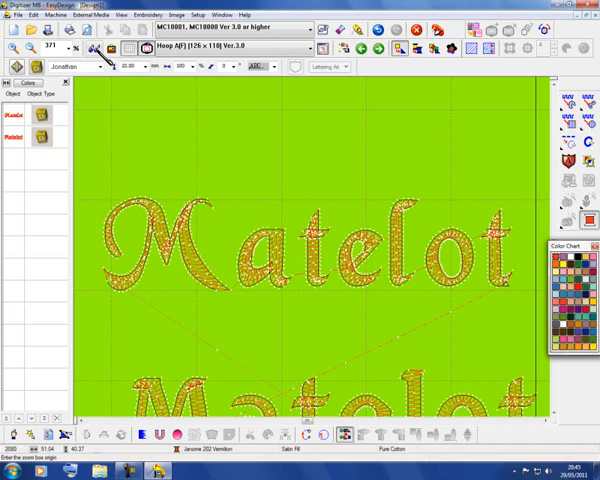
{"action": "mouse_move", "coordinate": [270, 167]}
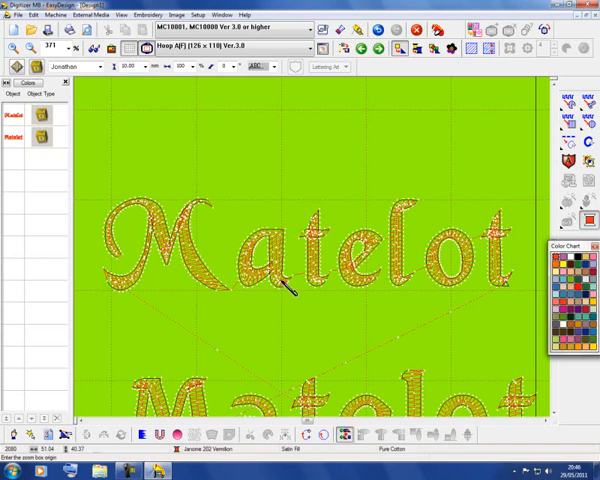
{"action": "mouse_move", "coordinate": [460, 290]}
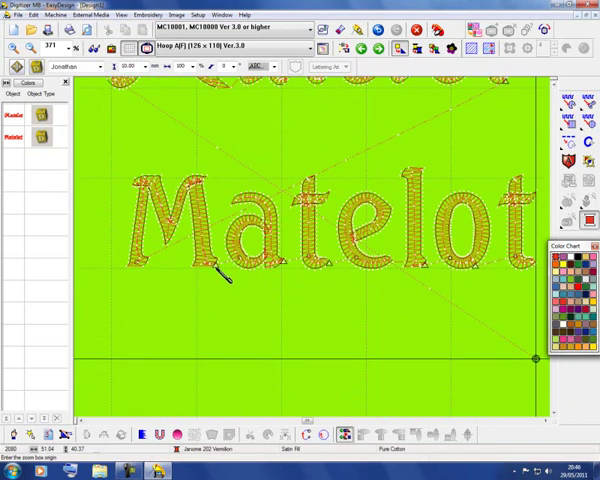
{"action": "mouse_move", "coordinate": [290, 270]}
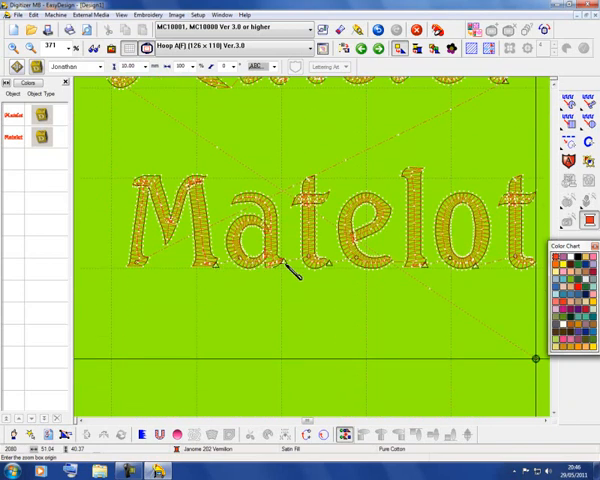
{"action": "mouse_move", "coordinate": [345, 280]}
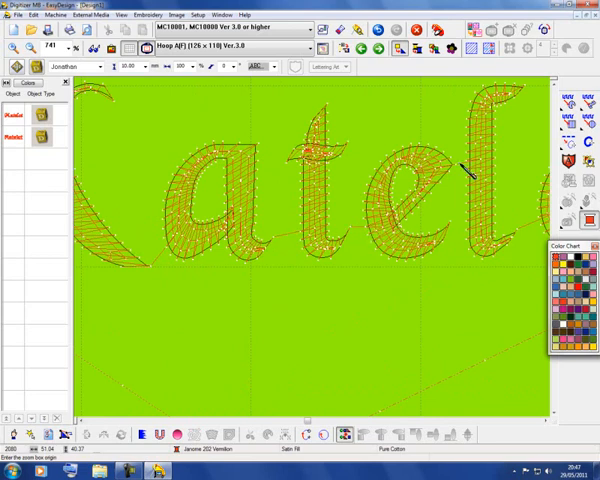
{"action": "mouse_move", "coordinate": [210, 345]}
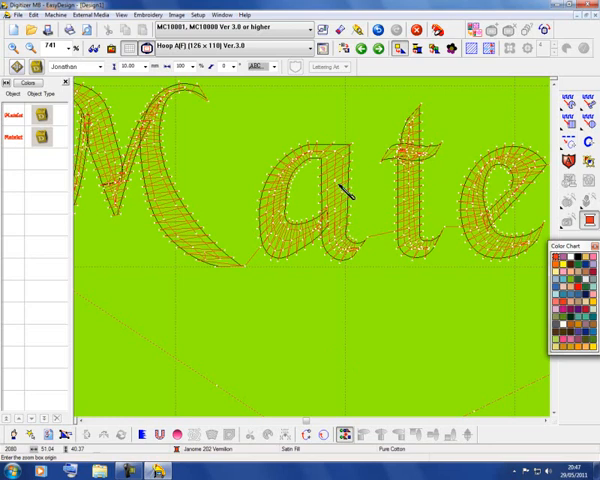
{"action": "mouse_move", "coordinate": [347, 53]}
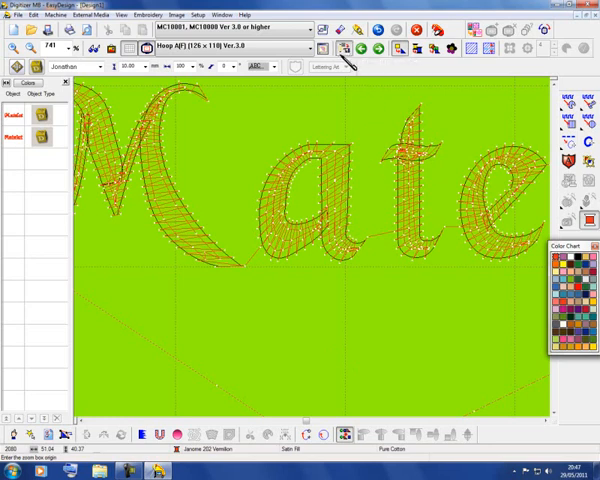
{"action": "mouse_move", "coordinate": [445, 105]}
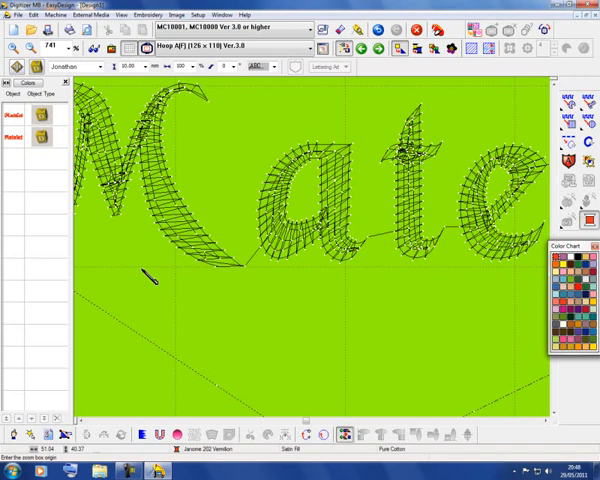
{"action": "mouse_move", "coordinate": [320, 430]}
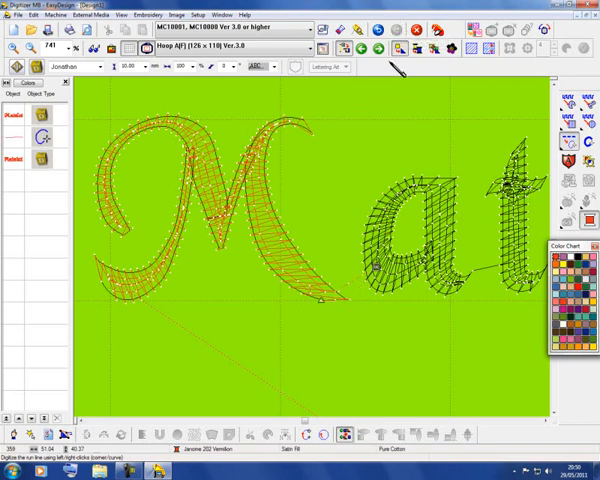
{"action": "mouse_move", "coordinate": [340, 310]}
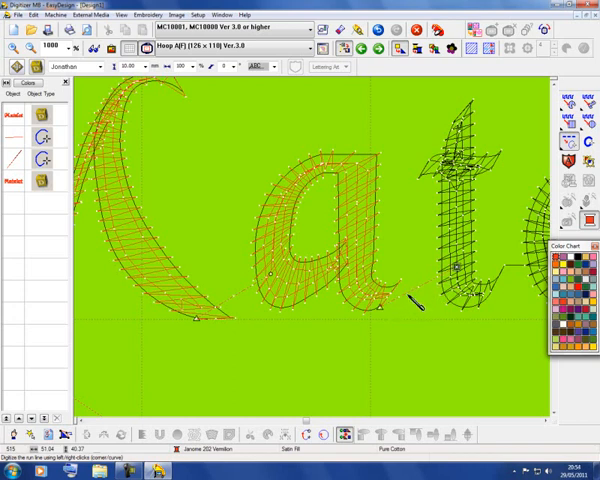
{"action": "mouse_move", "coordinate": [400, 320]}
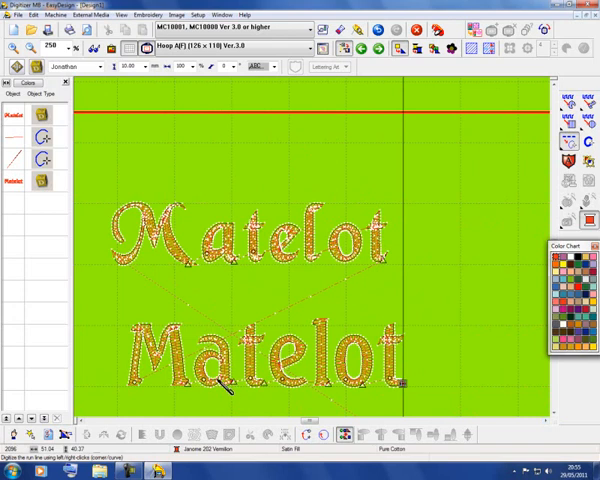
{"action": "mouse_move", "coordinate": [210, 385]}
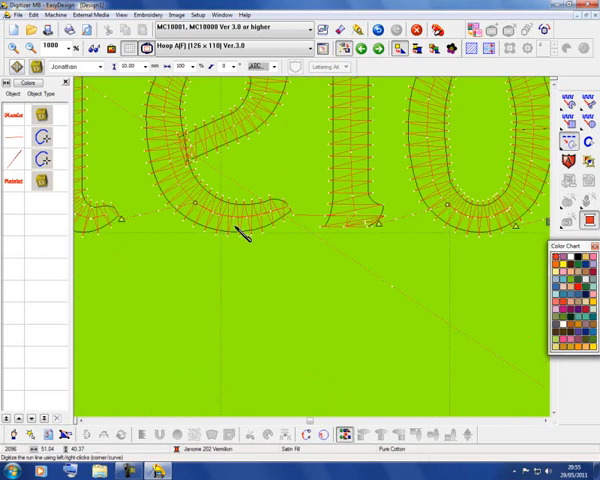
{"action": "mouse_move", "coordinate": [305, 222]}
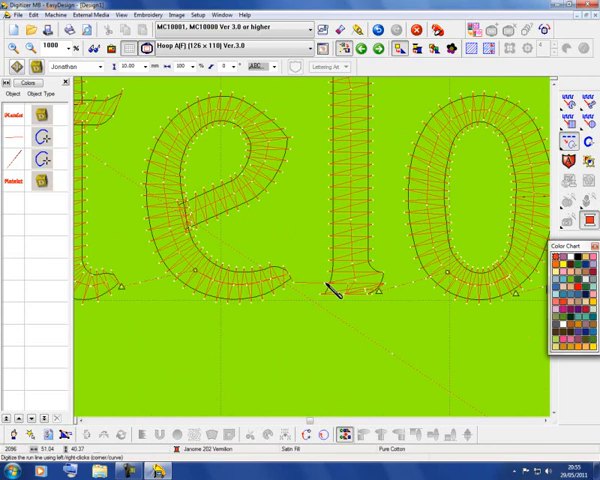
{"action": "mouse_move", "coordinate": [330, 295]}
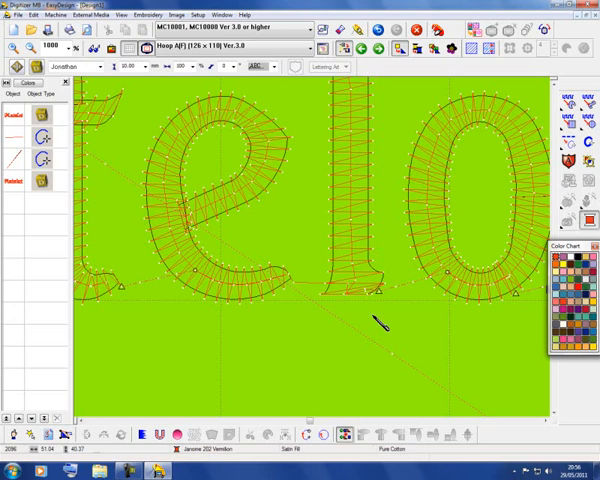
{"action": "mouse_move", "coordinate": [510, 285]}
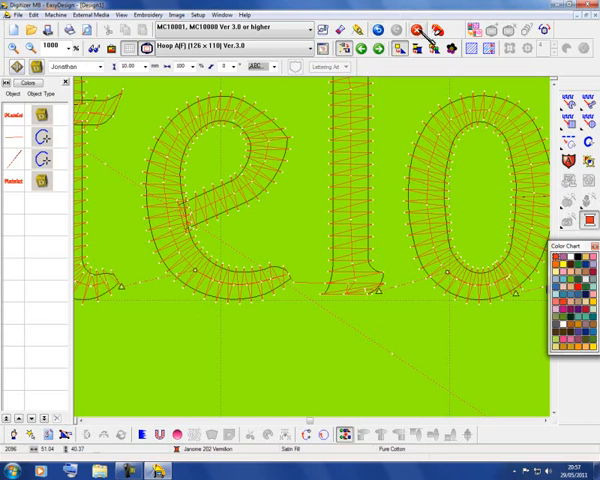
{"action": "mouse_move", "coordinate": [410, 70]}
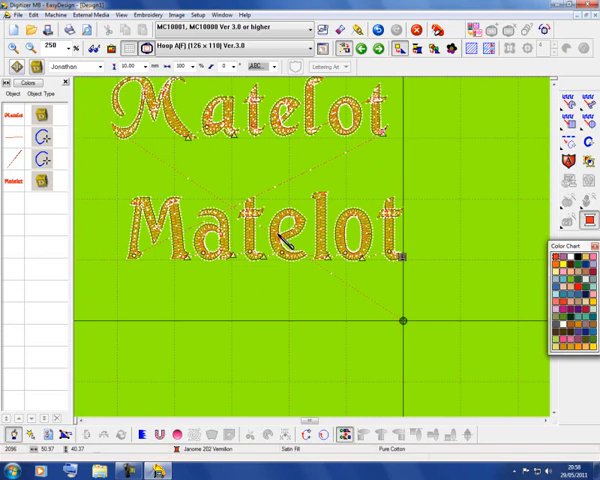
{"action": "mouse_move", "coordinate": [290, 240]}
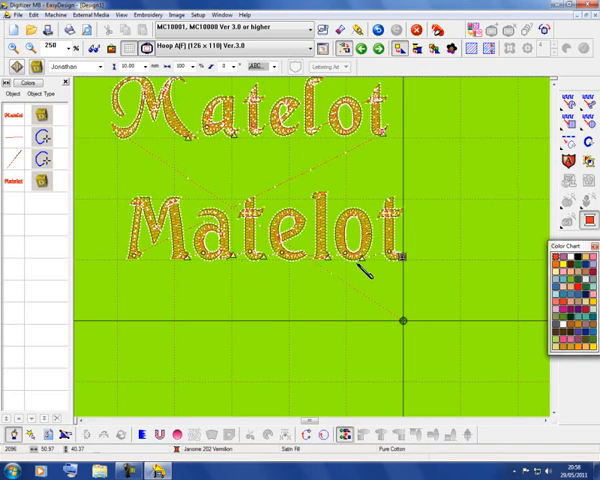
{"action": "mouse_move", "coordinate": [440, 225]}
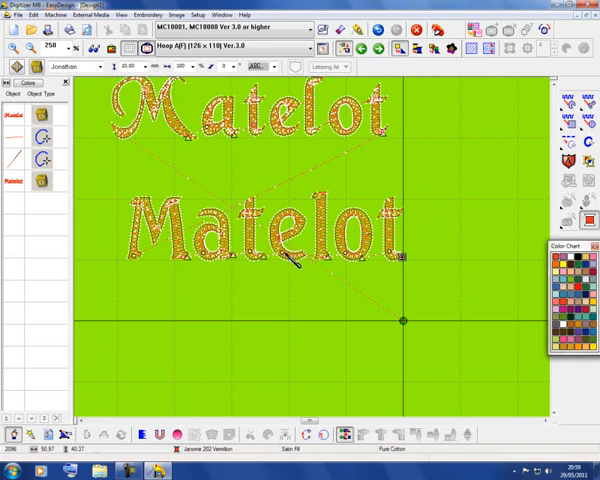
{"action": "mouse_move", "coordinate": [165, 155]}
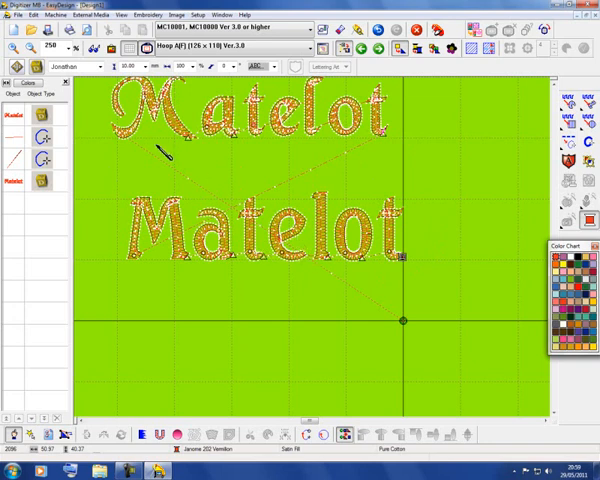
- Select the Matelot lettering and change its height from 10 mm to 20 mm
{"action": "left_click", "coordinate": [138, 67]}
{"action": "type", "text": "20"}
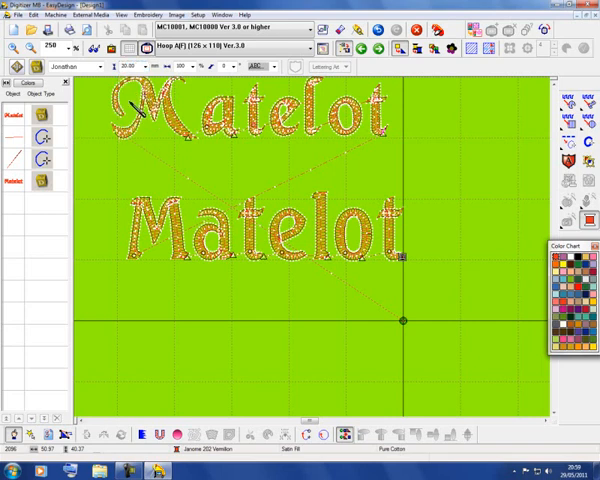
{"action": "left_click", "coordinate": [250, 115]}
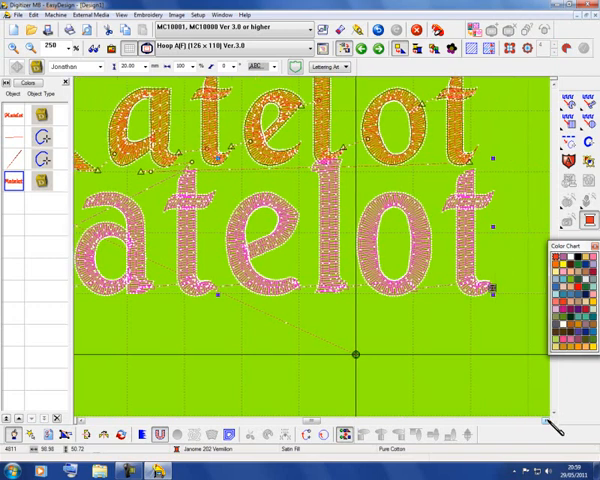
{"action": "mouse_move", "coordinate": [290, 295]}
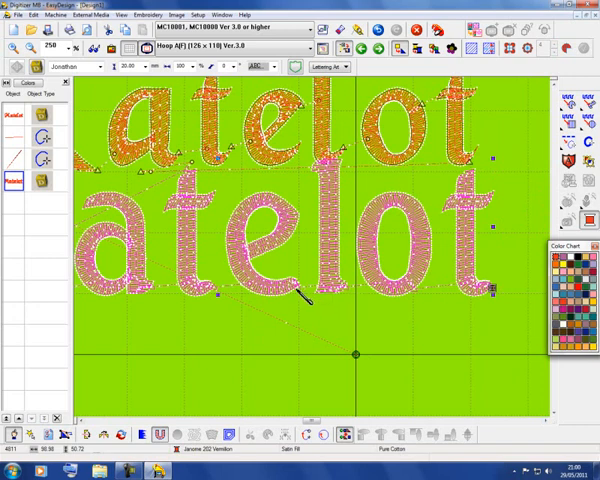
{"action": "mouse_move", "coordinate": [225, 355]}
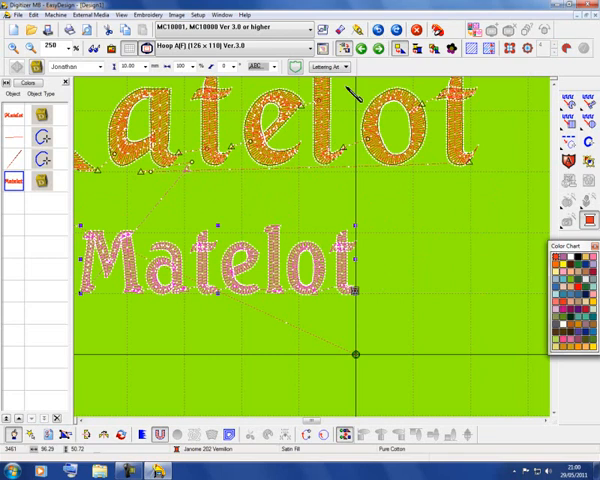
{"action": "mouse_move", "coordinate": [120, 215]}
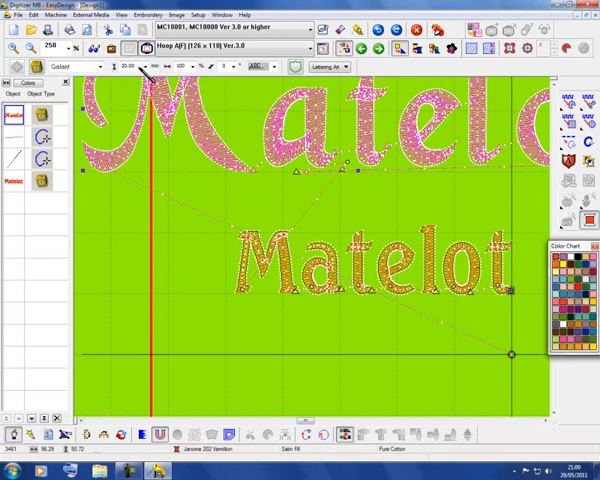
- Open the preset height list for the 20 mm upper Matelot lettering
{"action": "left_click", "coordinate": [138, 67]}
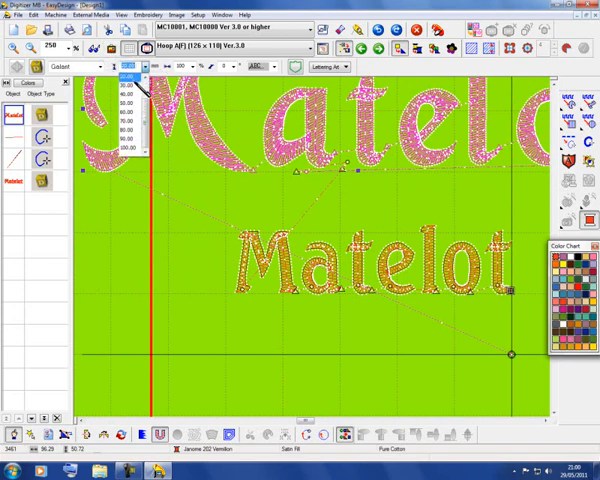